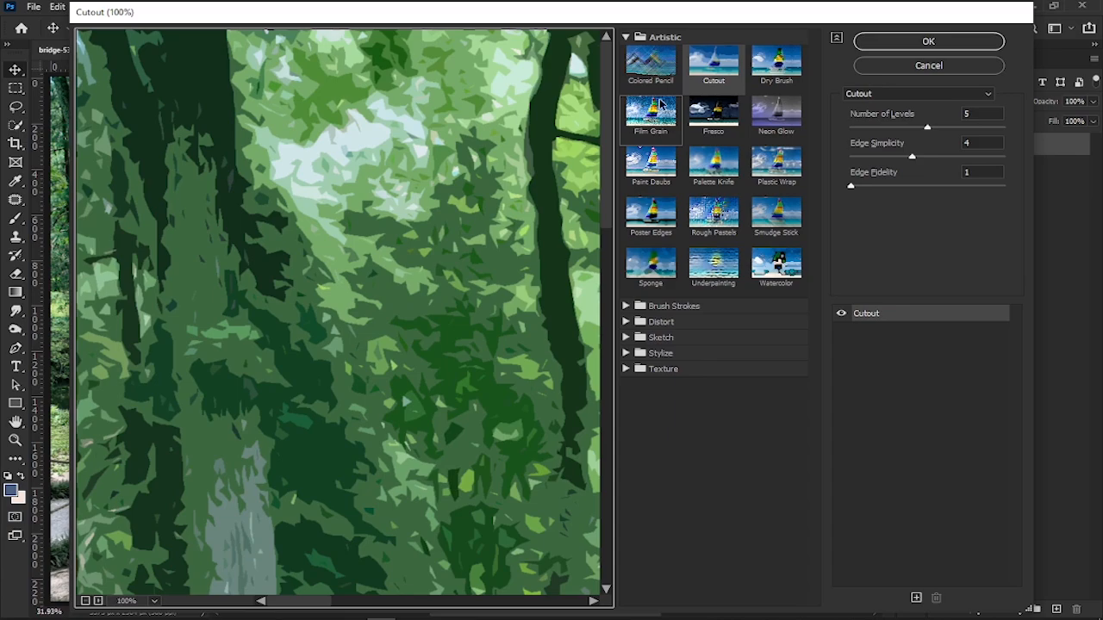
Apply Dry Brush from the Filter Gallery with brush size 10, detail 10 and texture 1
{"action": "left_click", "coordinate": [775, 65]}
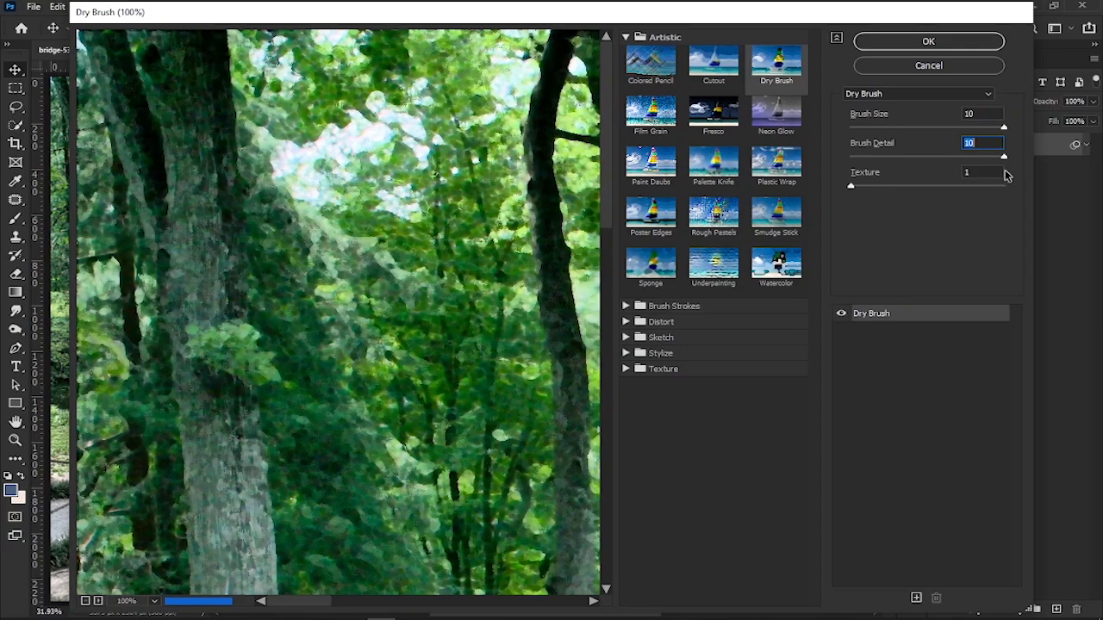
{"action": "left_click", "coordinate": [927, 42]}
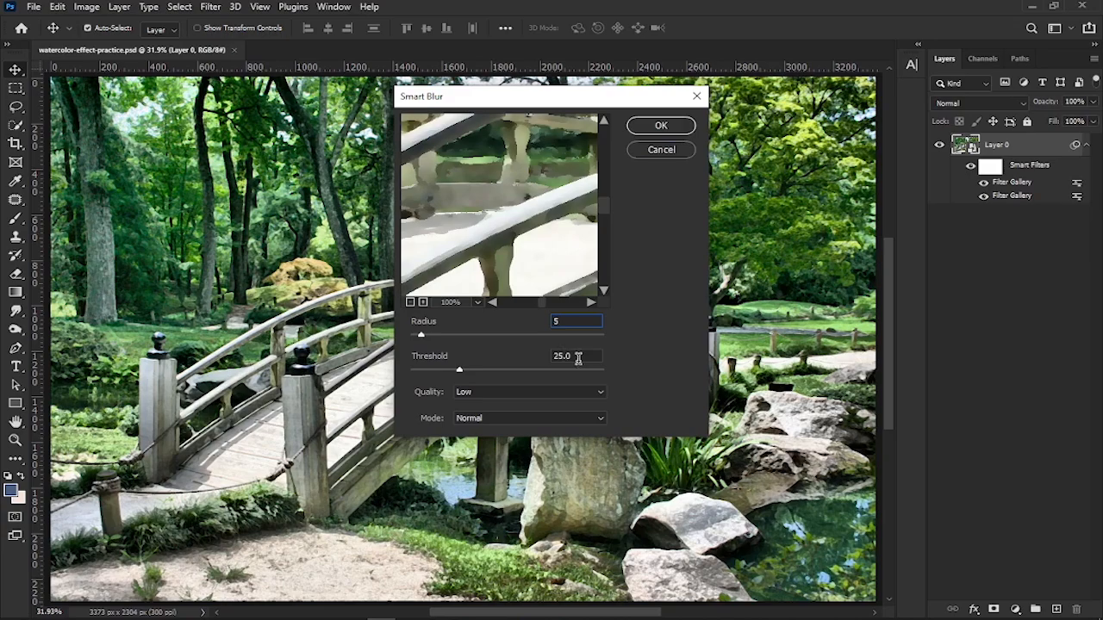
Add Smart Blur (radius 5, threshold 25, low quality) blended in Screen mode at 50% opacity
{"action": "left_click", "coordinate": [661, 124]}
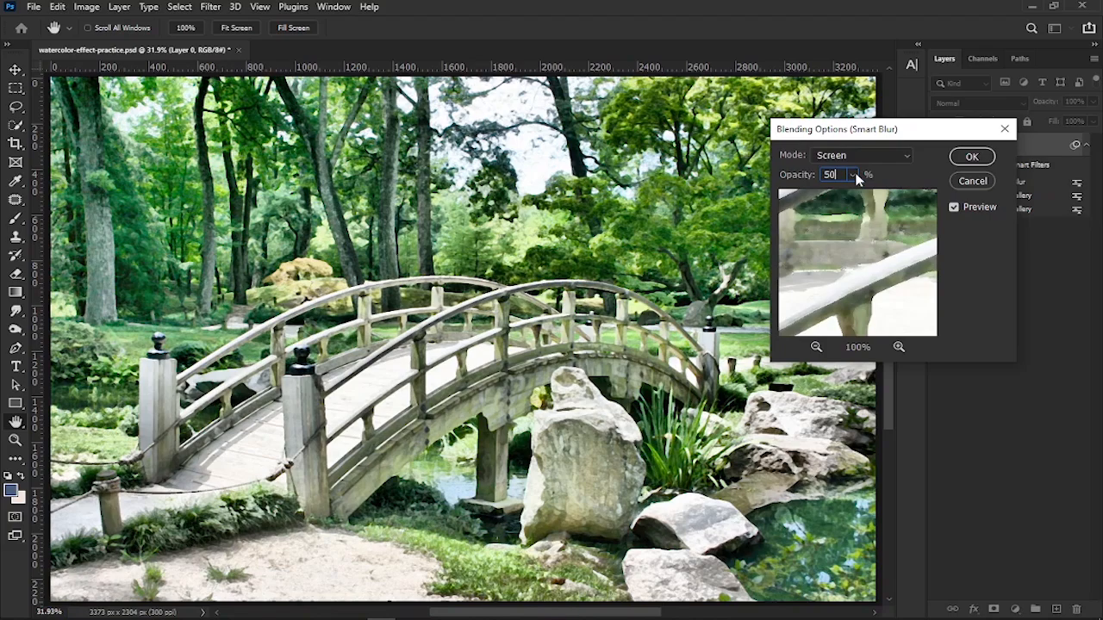
{"action": "left_click", "coordinate": [210, 7]}
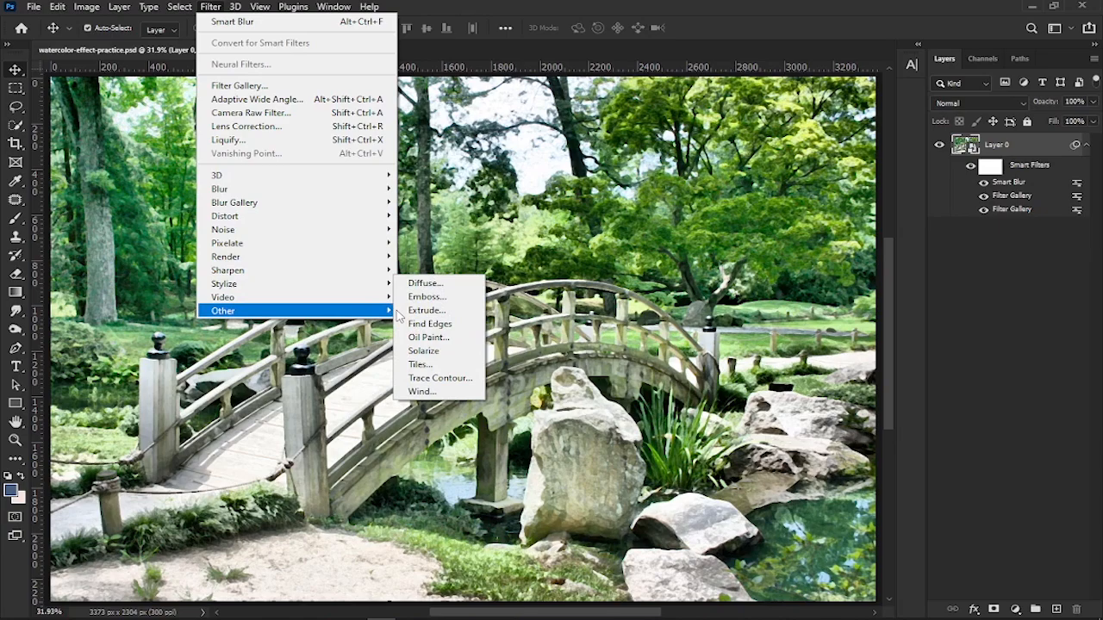
Add Find Edges outlines blended in Multiply mode at 81% opacity
{"action": "left_click", "coordinate": [429, 324]}
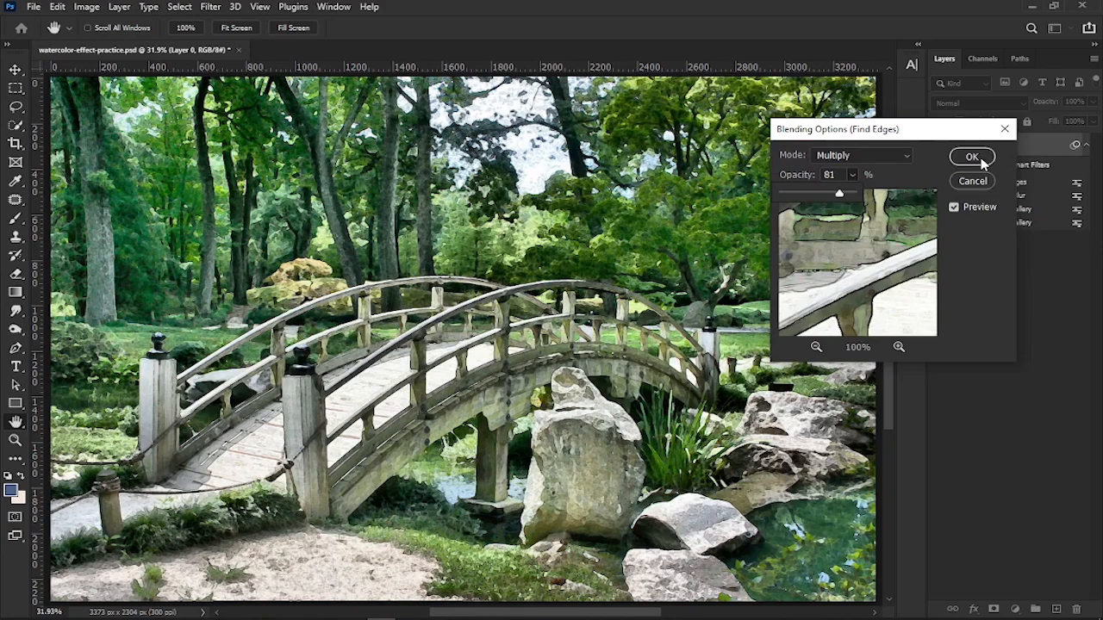
{"action": "left_click", "coordinate": [971, 157]}
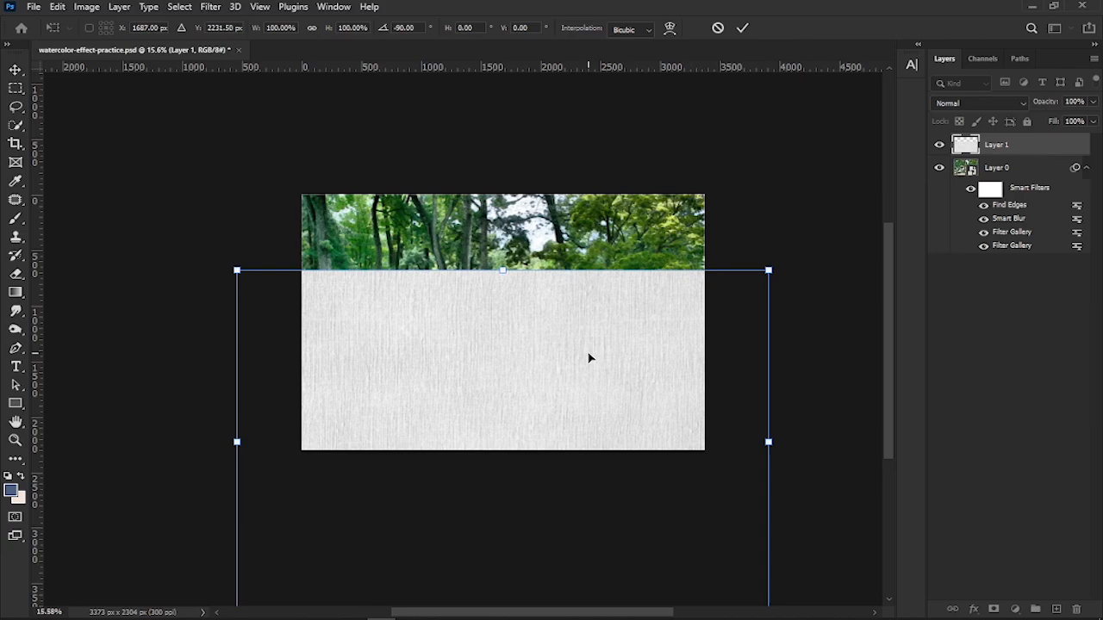
Place the embedded paper texture and scale it to cover the whole canvas
{"action": "left_click", "coordinate": [210, 7]}
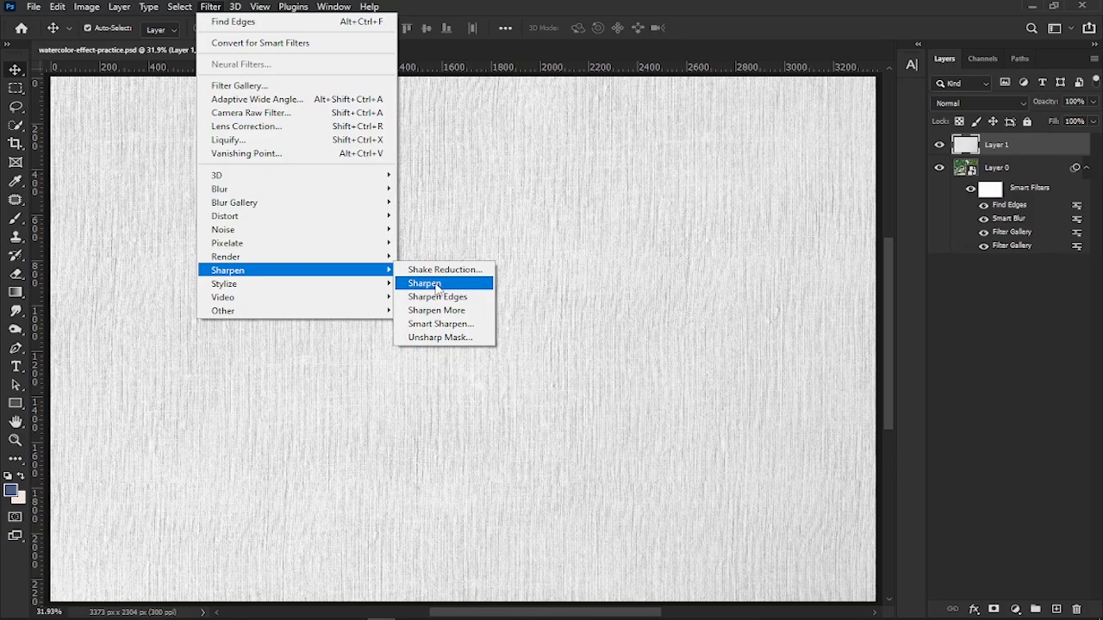
Choose a basic Sharpen filter for the paper texture layer
{"action": "left_click", "coordinate": [423, 282]}
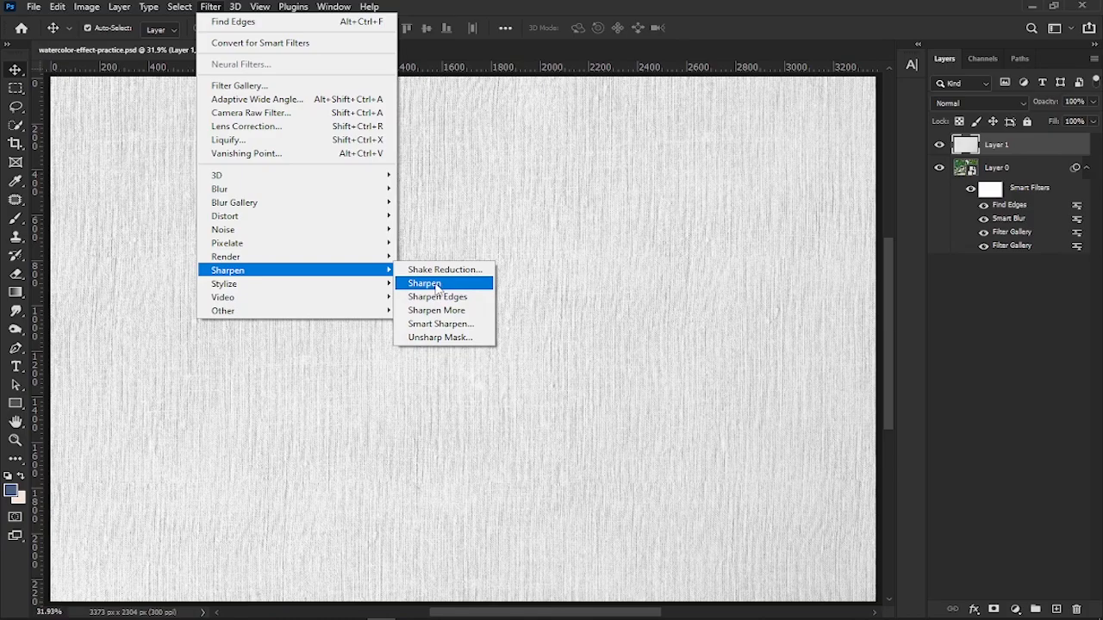